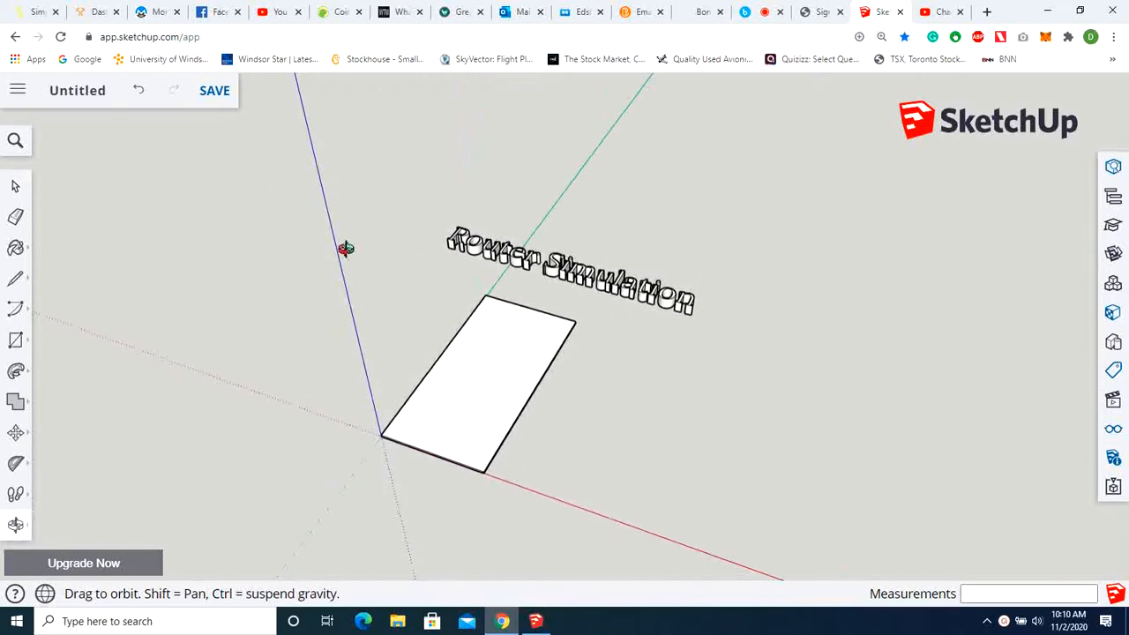
Orbit in close to the quarter-round arc sketched on the board's front corner.
drag(344, 248, 481, 482)
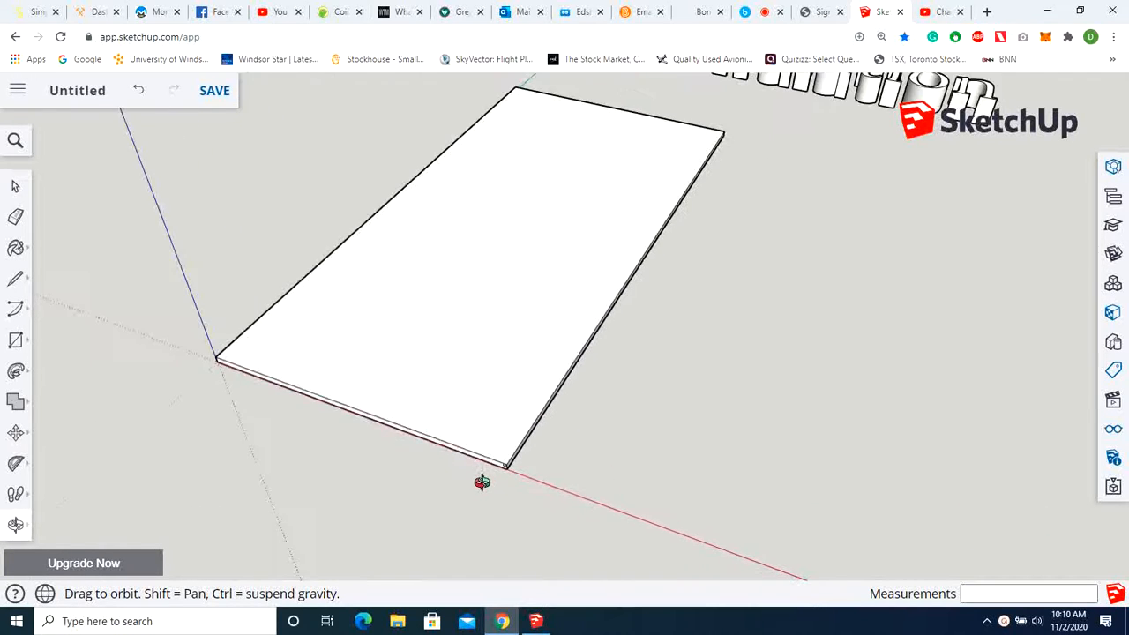
drag(481, 482, 540, 421)
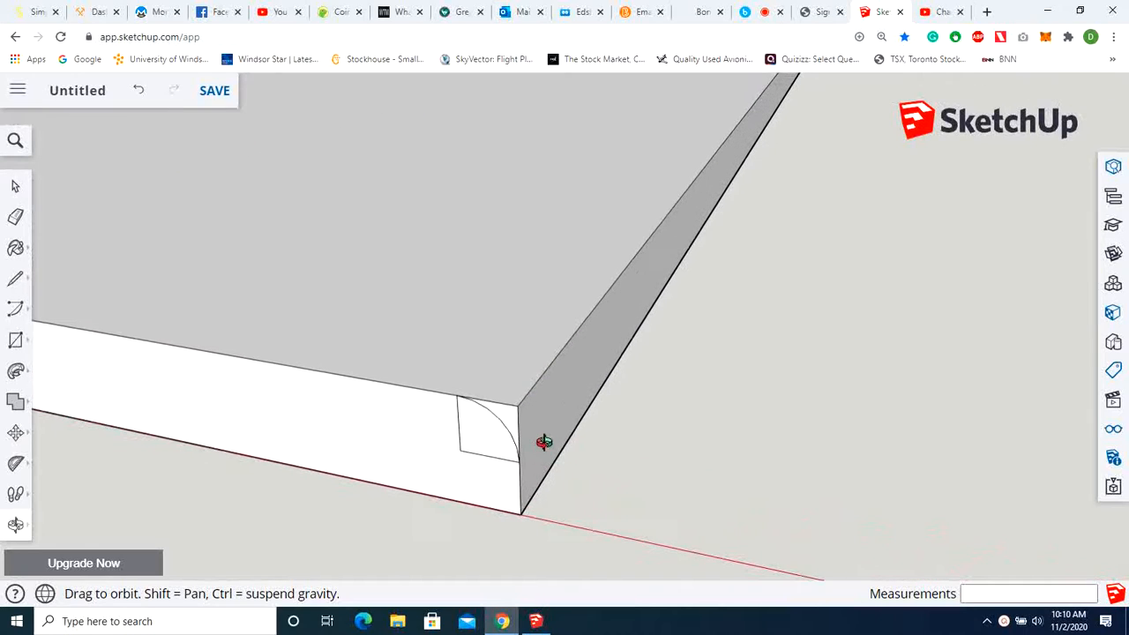
drag(544, 443, 490, 427)
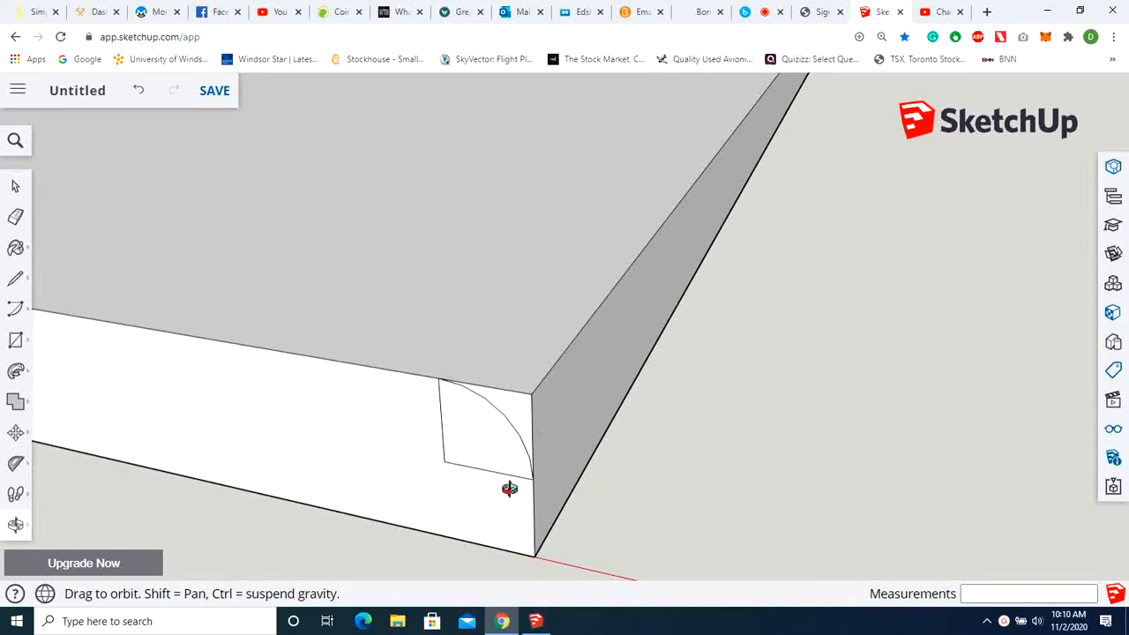
Sweep the quarter-round profile along the board's top edge with Follow Me.
click(16, 371)
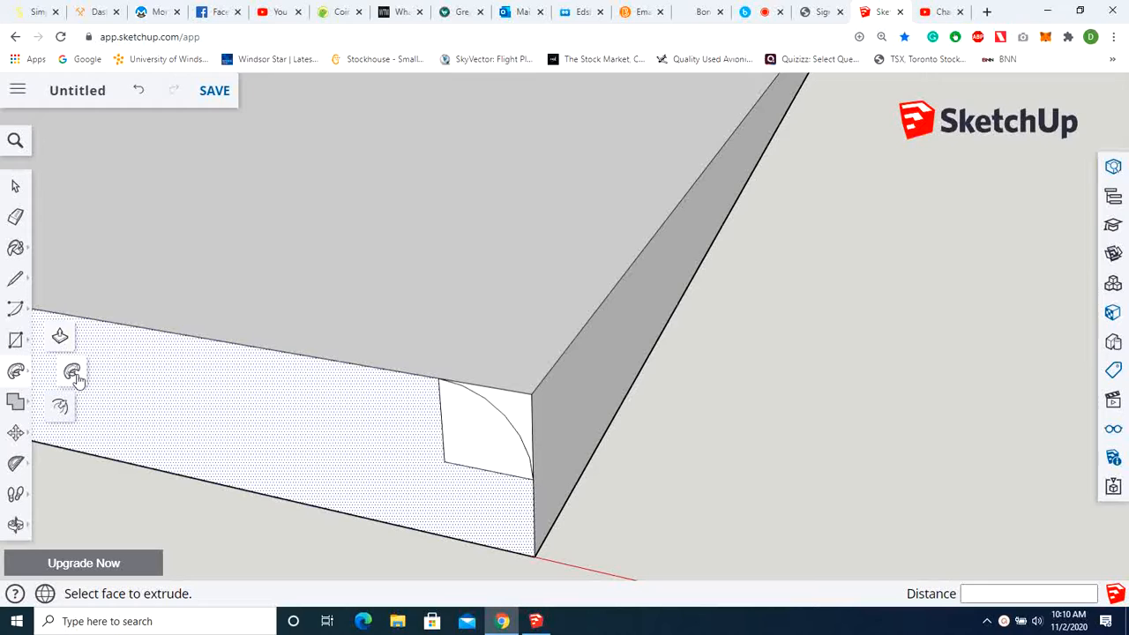
mouse_move(73, 371)
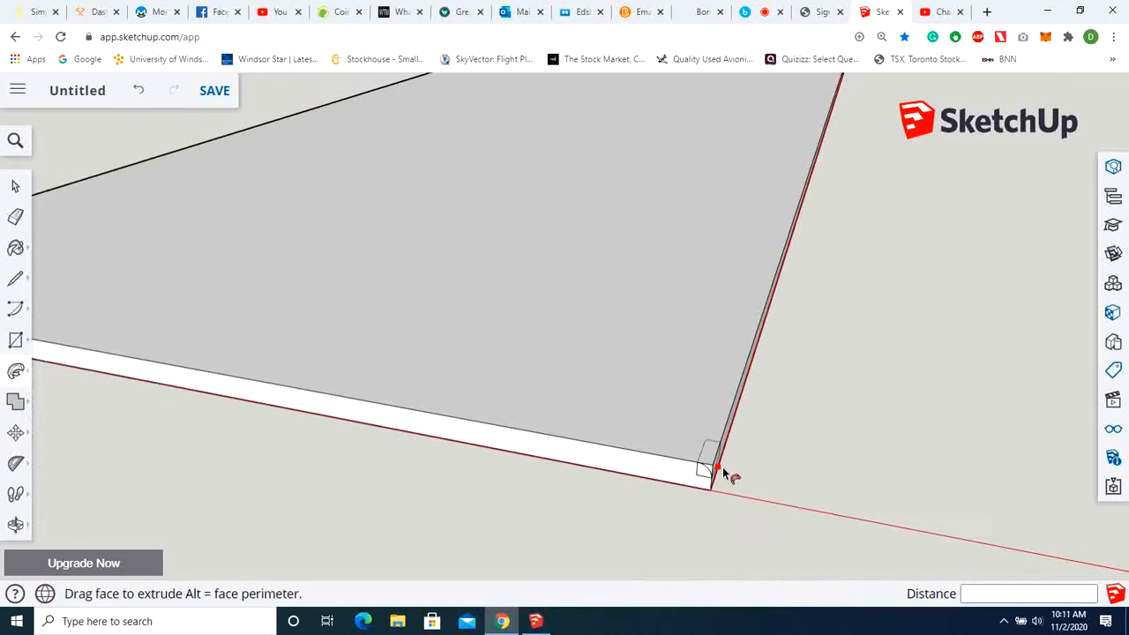
drag(715, 467, 727, 449)
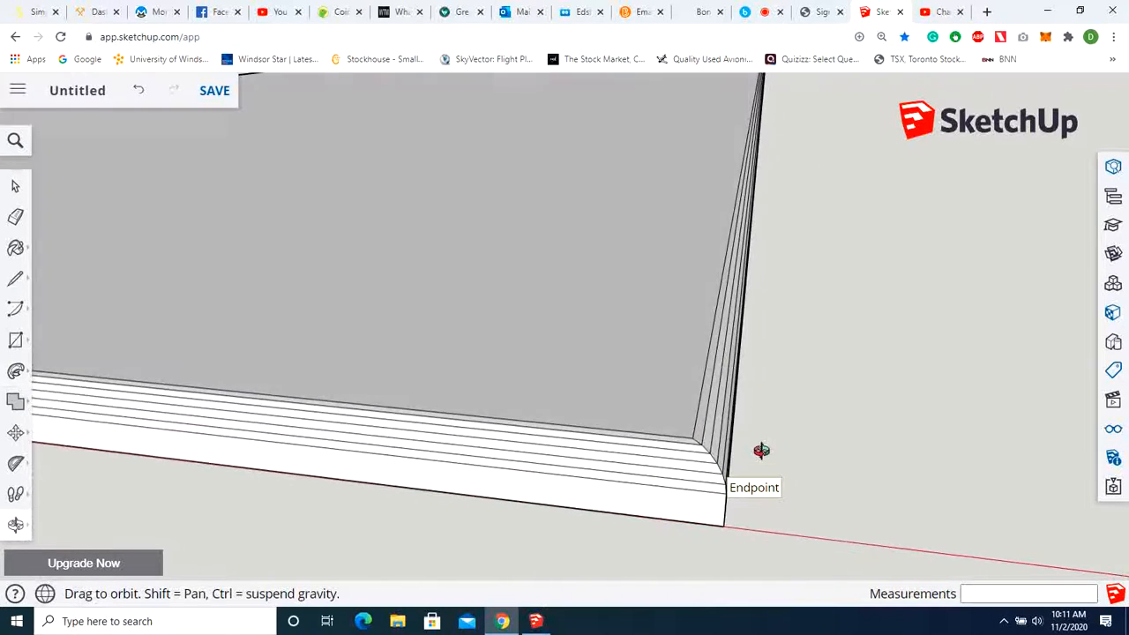
drag(761, 449, 811, 397)
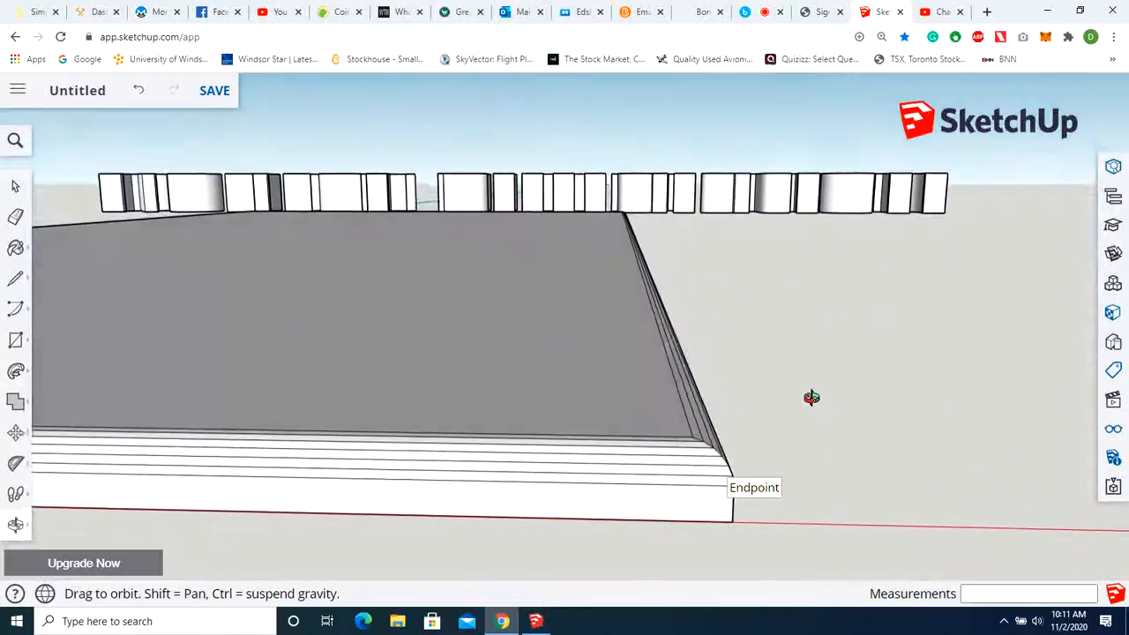
drag(812, 397, 485, 427)
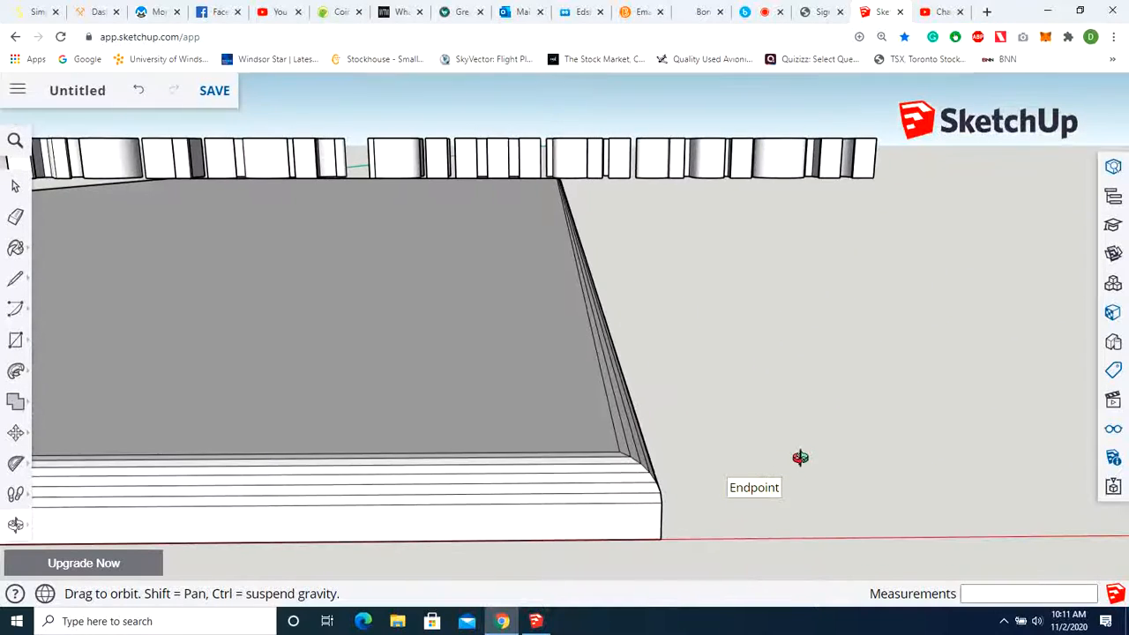
drag(799, 457, 661, 465)
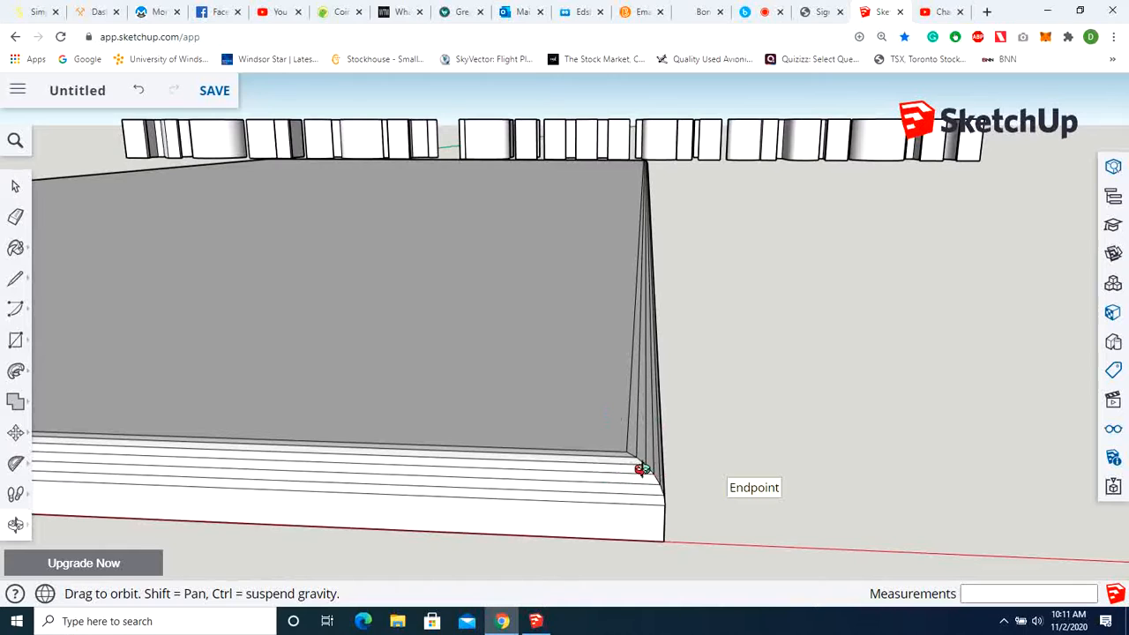
mouse_move(576, 267)
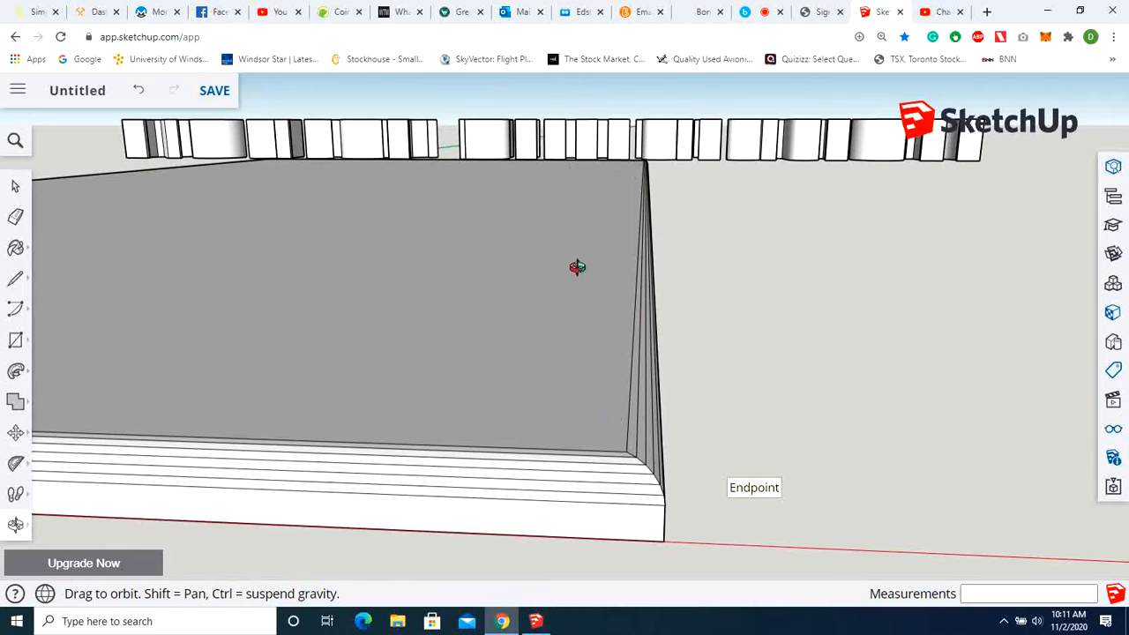